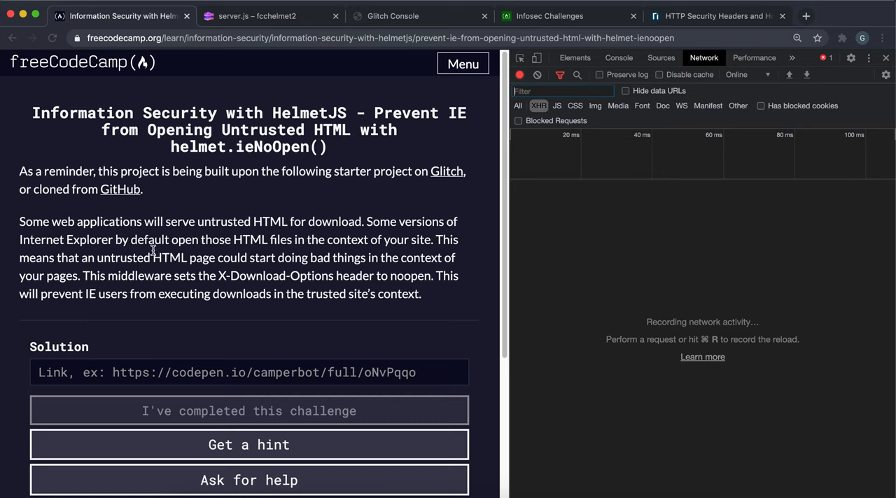
pyautogui.moveTo(81, 259)
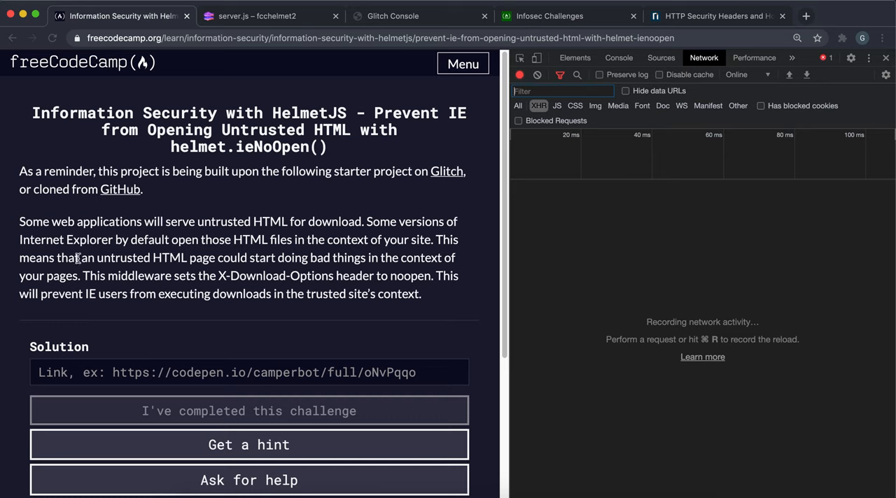
pyautogui.moveTo(44, 224)
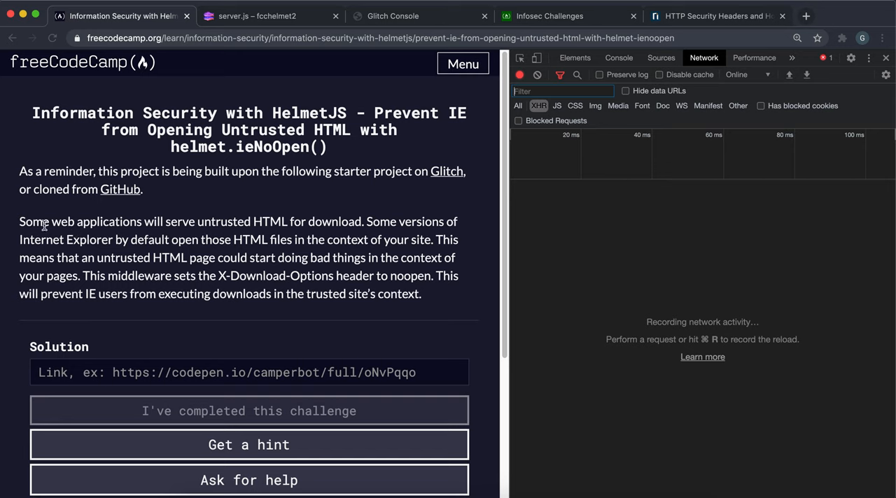
# Step: Highlight the passage about serving untrusted HTML downloads
pyautogui.moveTo(19, 221); pyautogui.dragTo(177, 239)
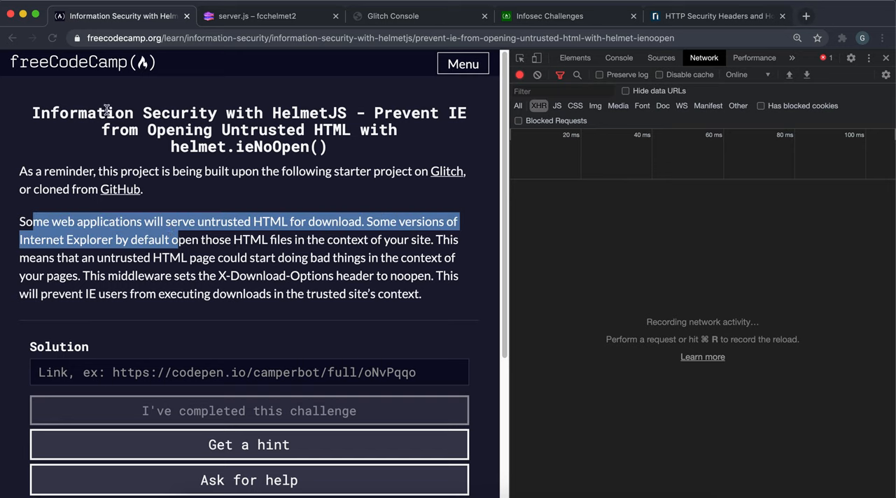
pyautogui.click(40, 215)
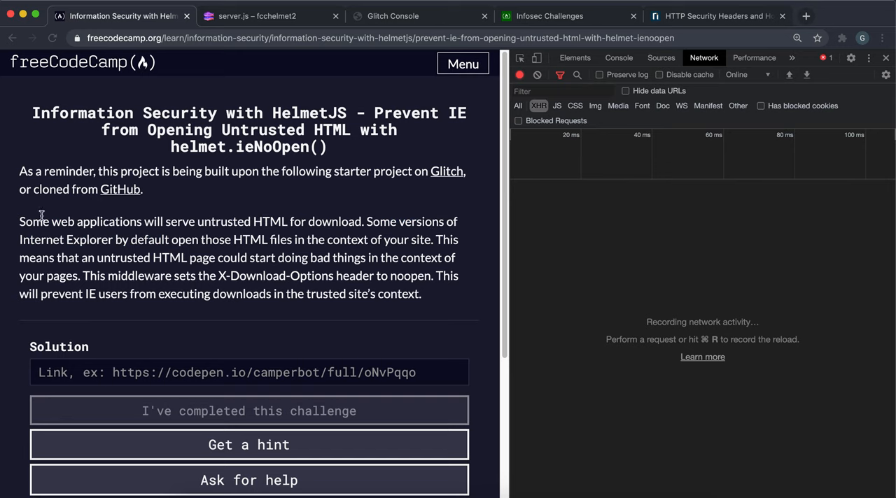
pyautogui.moveTo(46, 221); pyautogui.dragTo(252, 221)
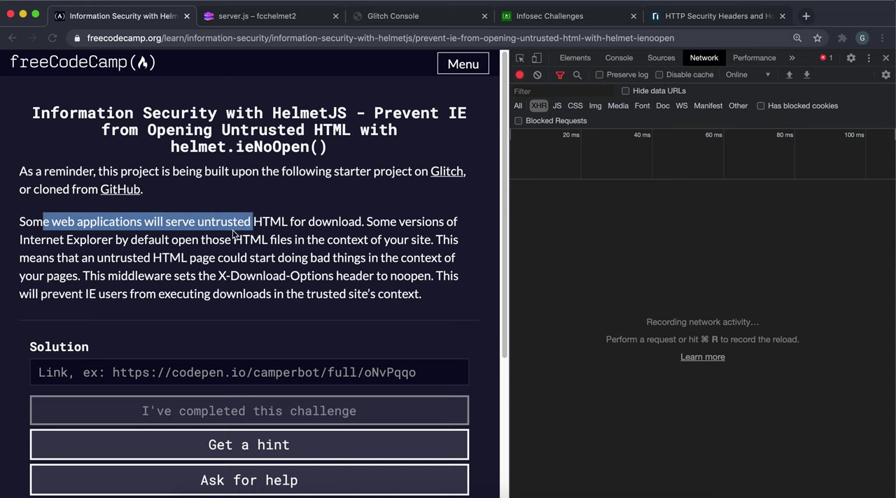
pyautogui.moveTo(49, 222)
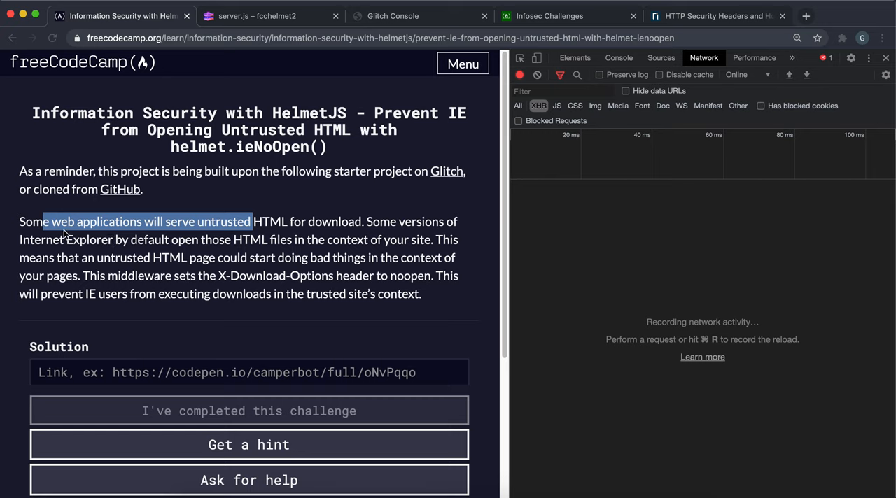
pyautogui.moveTo(170, 246)
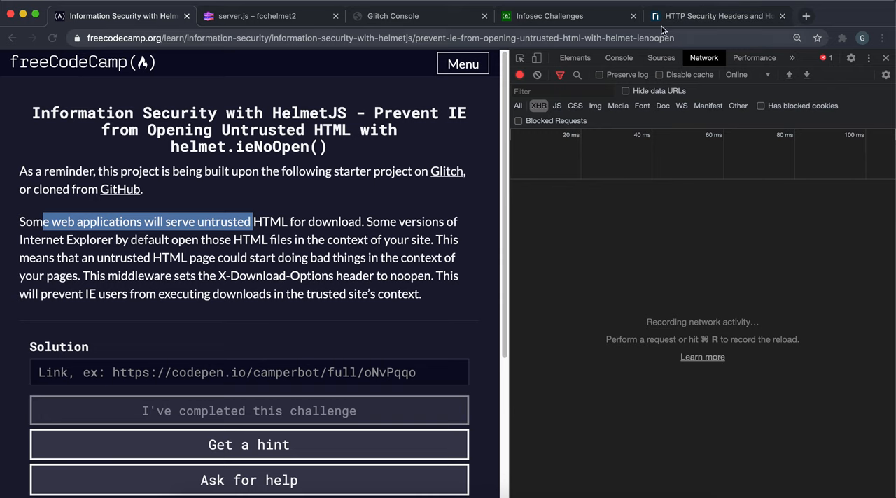
# Step: Switch to the HTTP Security Headers article and read its Content-Disposition cookie theft example
pyautogui.click(723, 16)
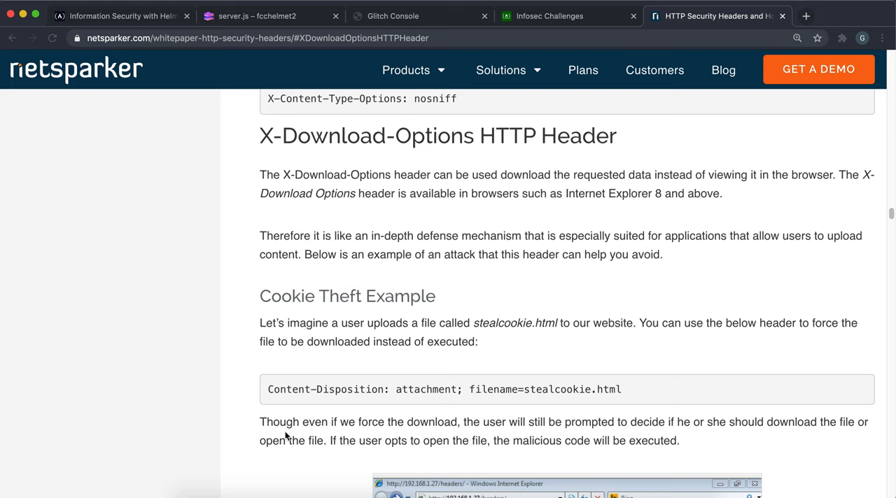
pyautogui.moveTo(323, 209)
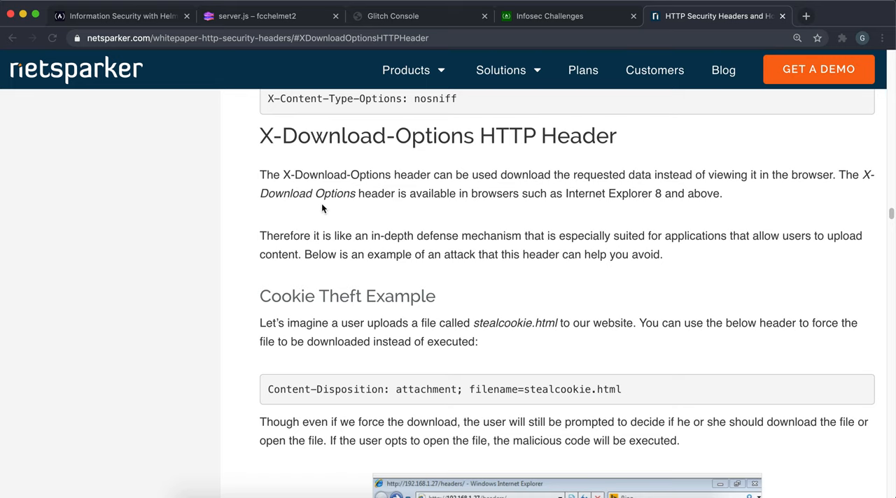
pyautogui.moveTo(196, 160)
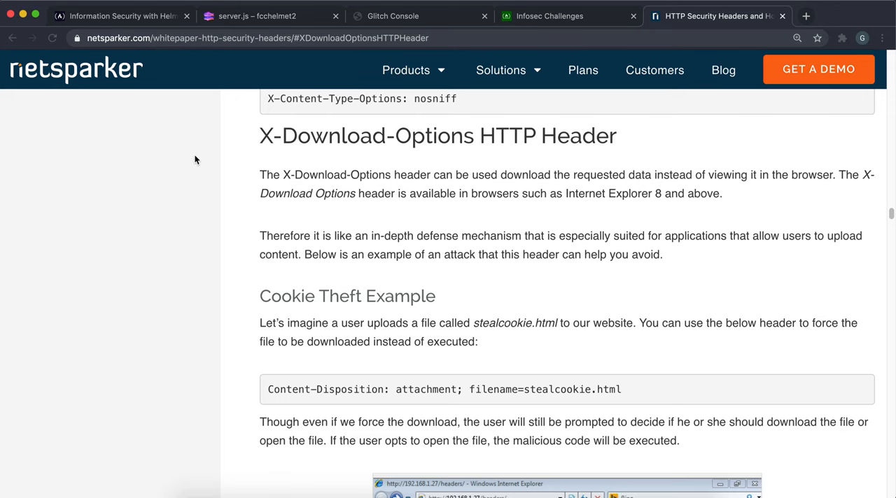
pyautogui.moveTo(352, 194)
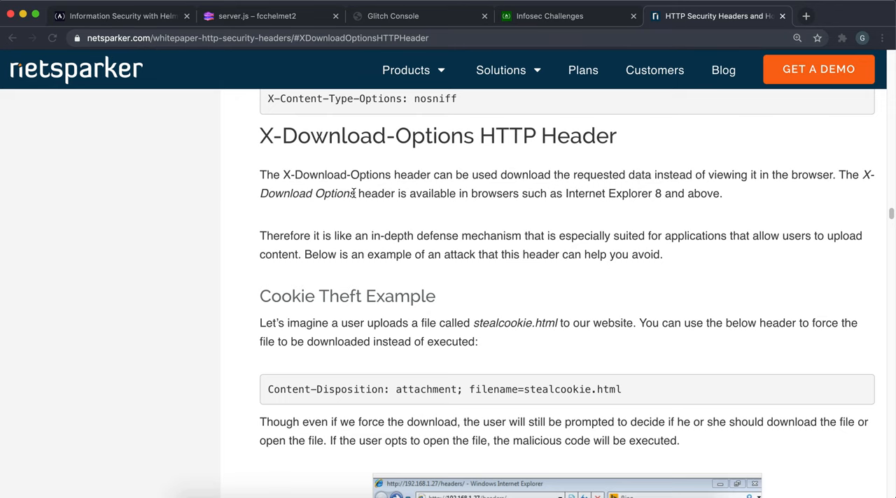
pyautogui.scroll(-3)
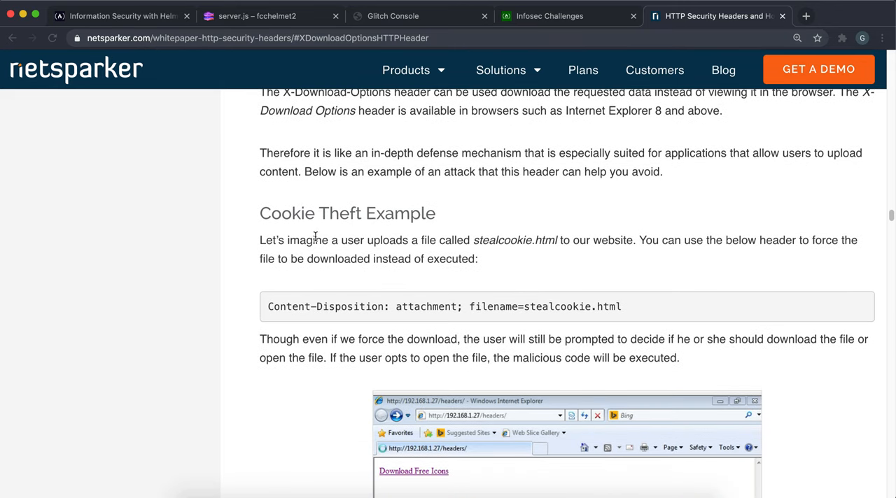
pyautogui.moveTo(317, 240); pyautogui.dragTo(427, 240)
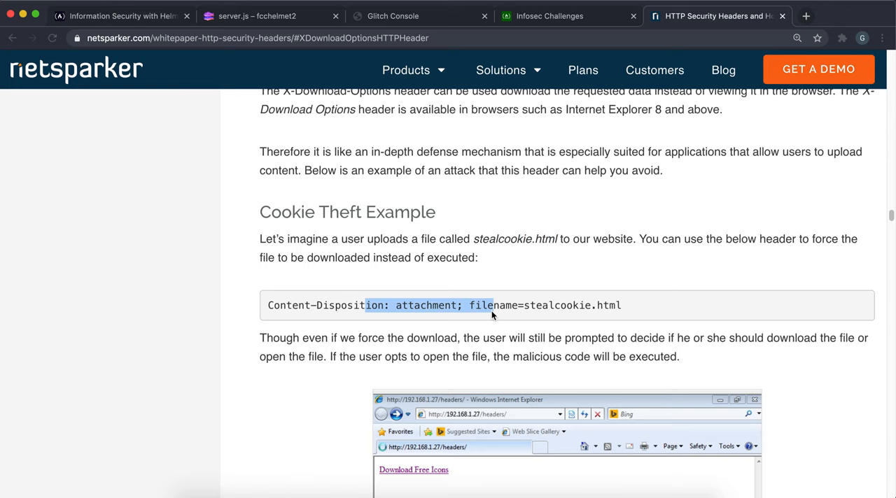
pyautogui.scroll(-3)
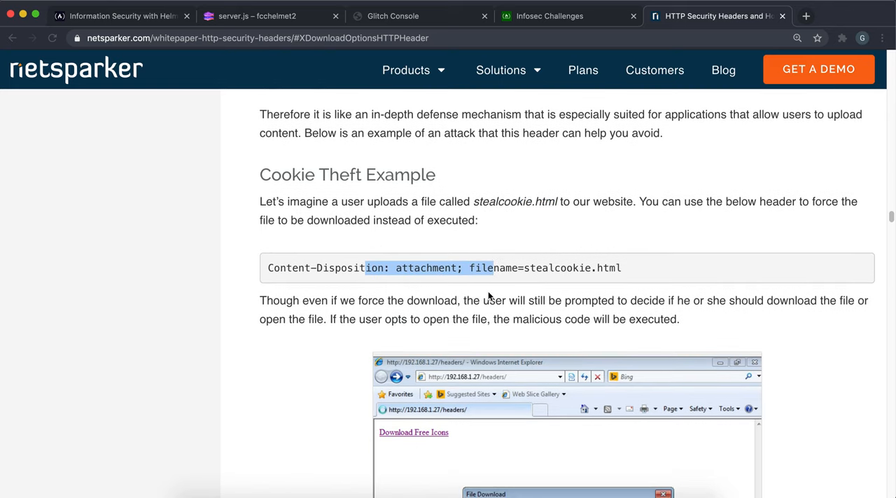
pyautogui.scroll(-3)
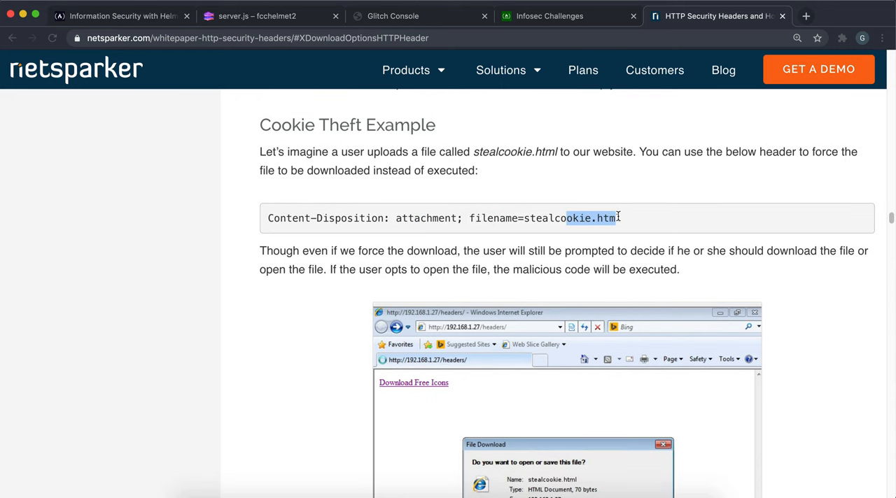
# Step: Scroll the Netsparker article to the open-file risk and X-Download-Options: noopen fix
pyautogui.scroll(-3)
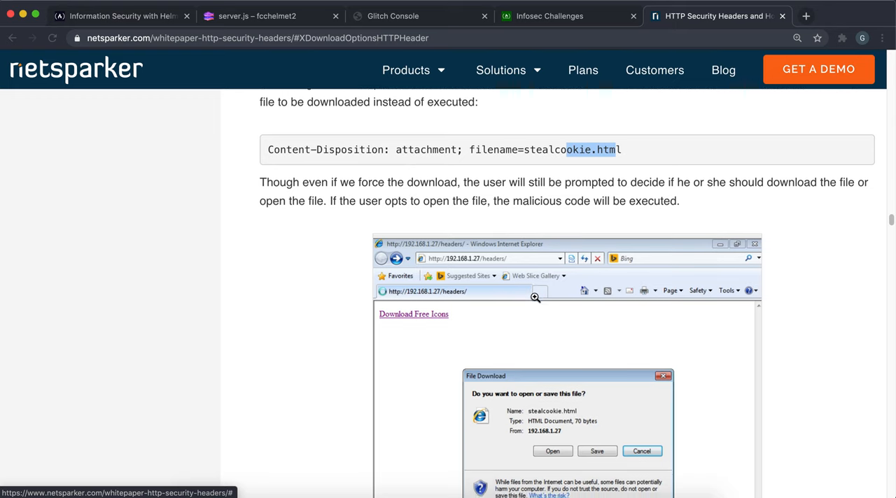
pyautogui.scroll(-3)
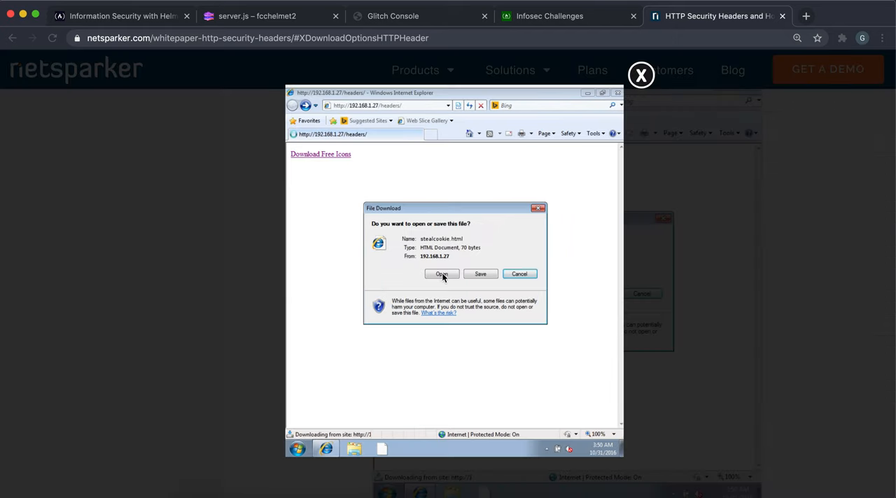
pyautogui.moveTo(453, 260)
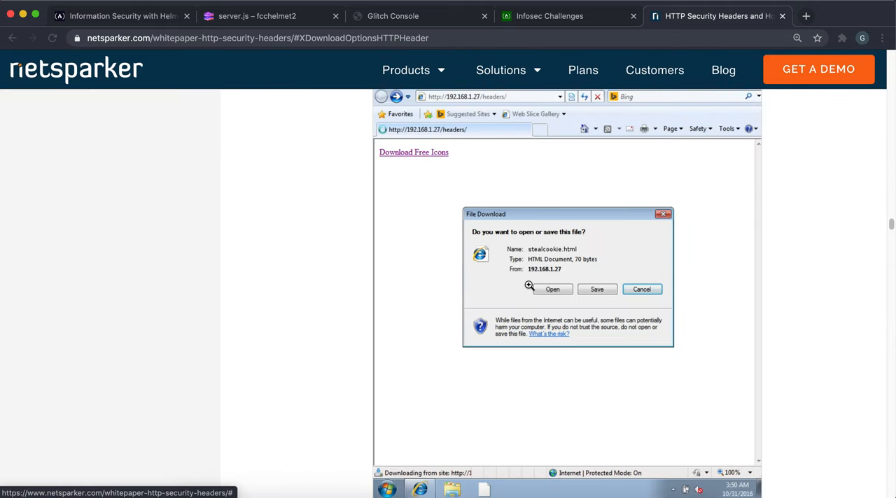
pyautogui.scroll(-3)
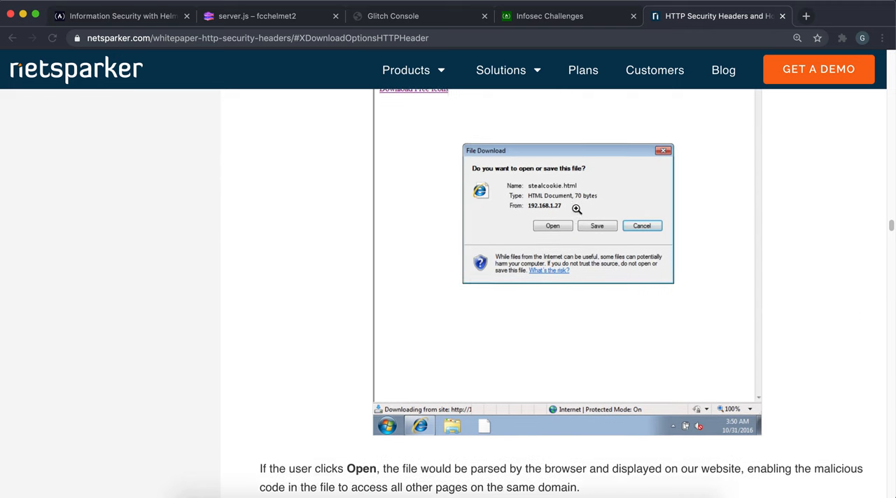
pyautogui.scroll(-3)
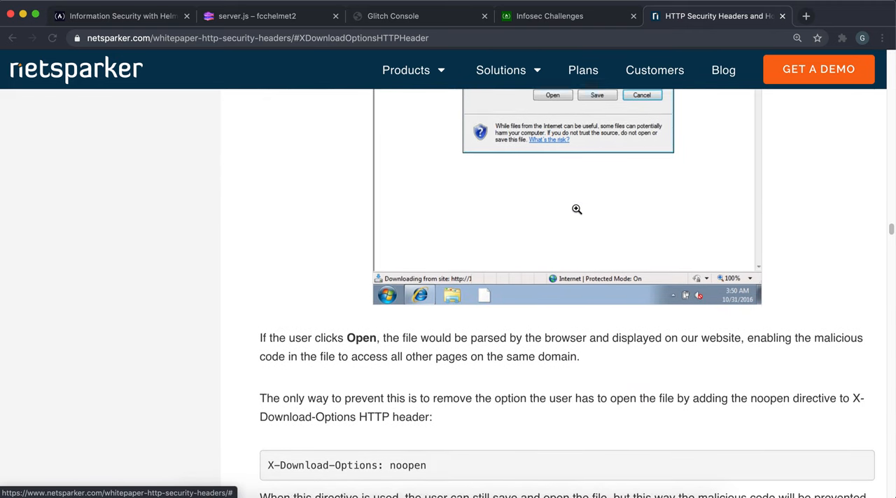
pyautogui.scroll(-3)
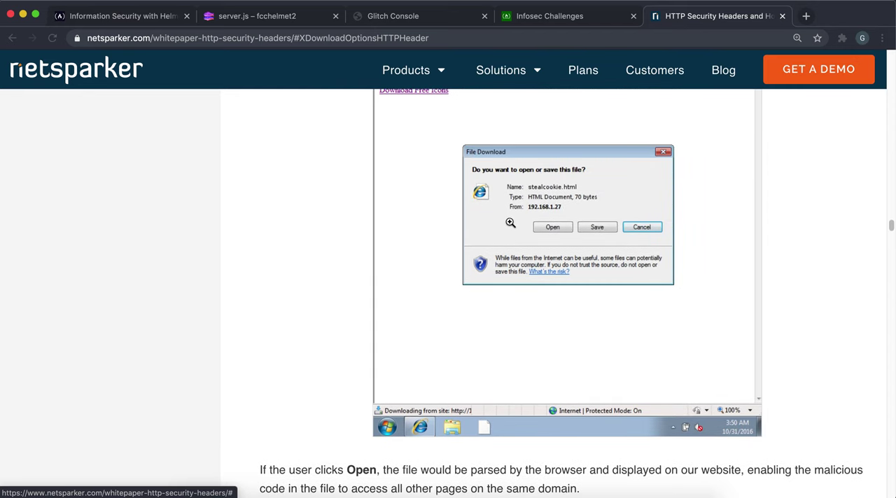
pyautogui.scroll(-3)
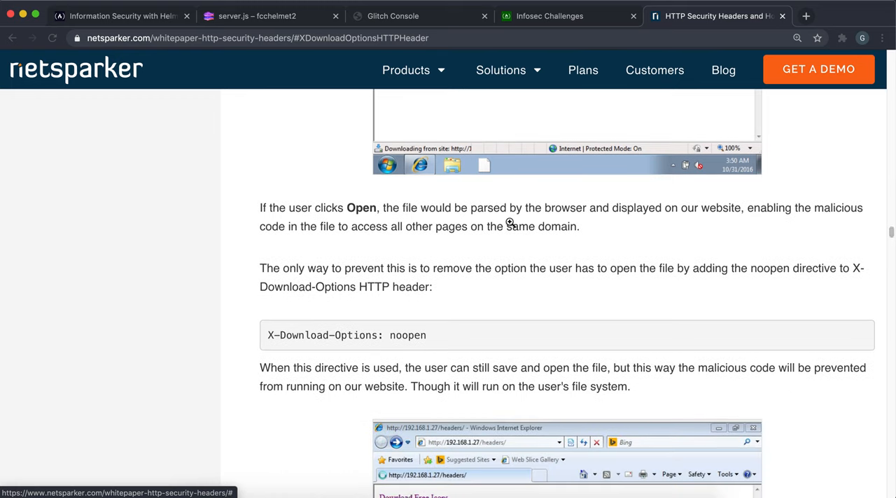
pyautogui.scroll(-3)
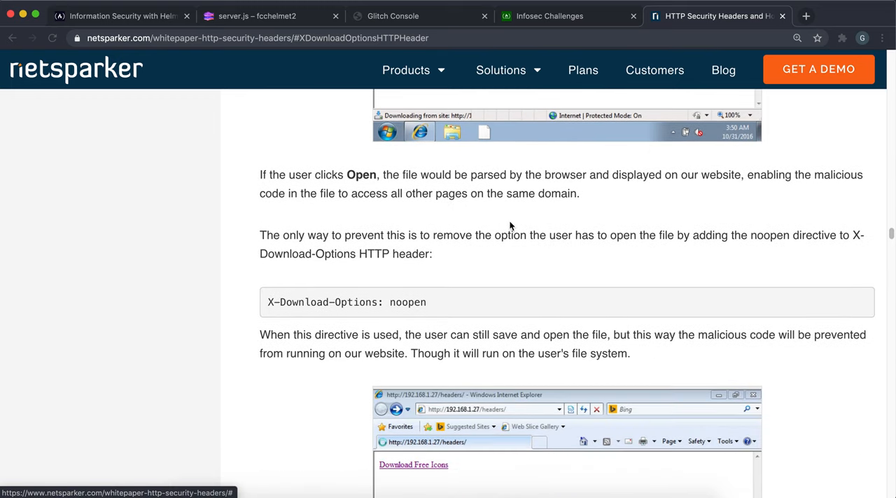
pyautogui.scroll(-3)
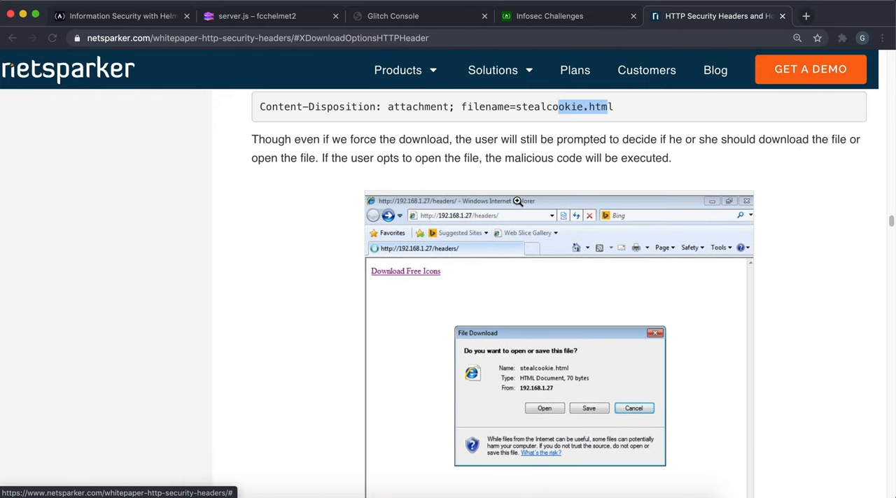
pyautogui.scroll(-3)
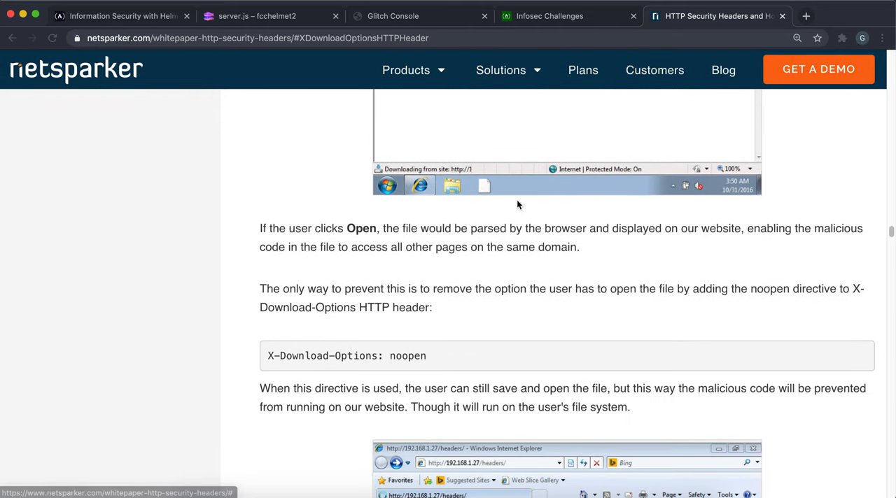
pyautogui.moveTo(448, 330)
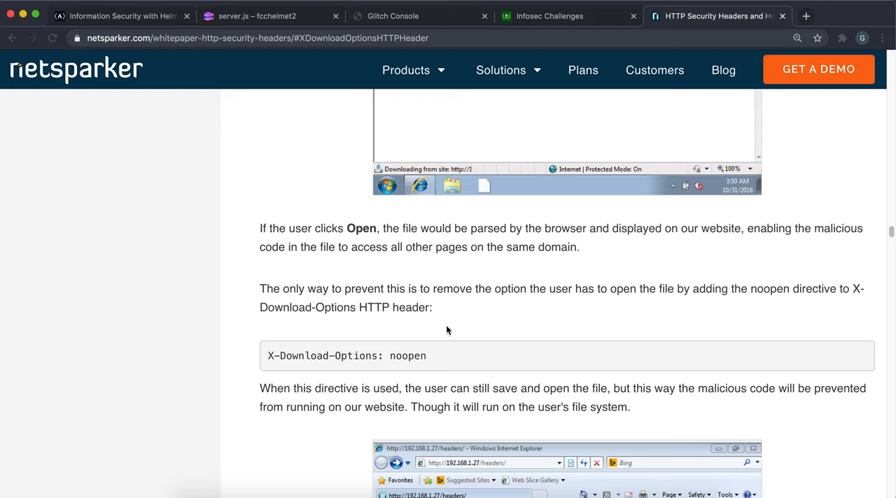
pyautogui.moveTo(371, 343)
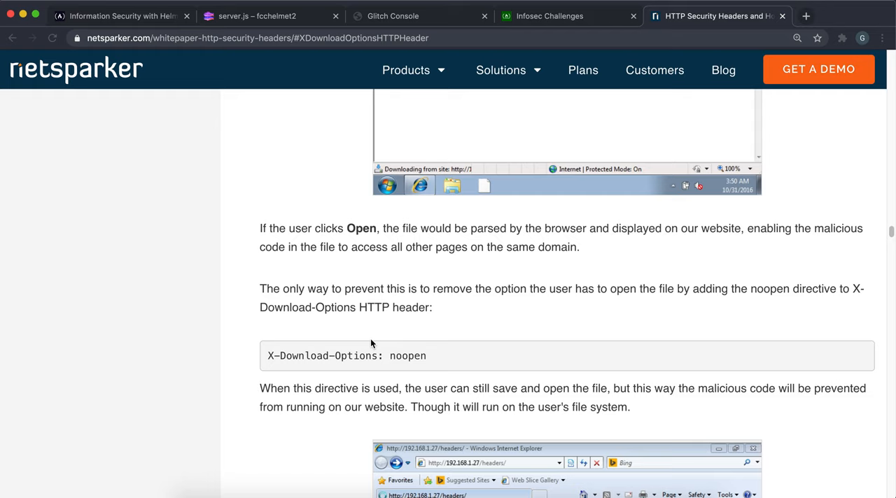
pyautogui.moveTo(378, 353)
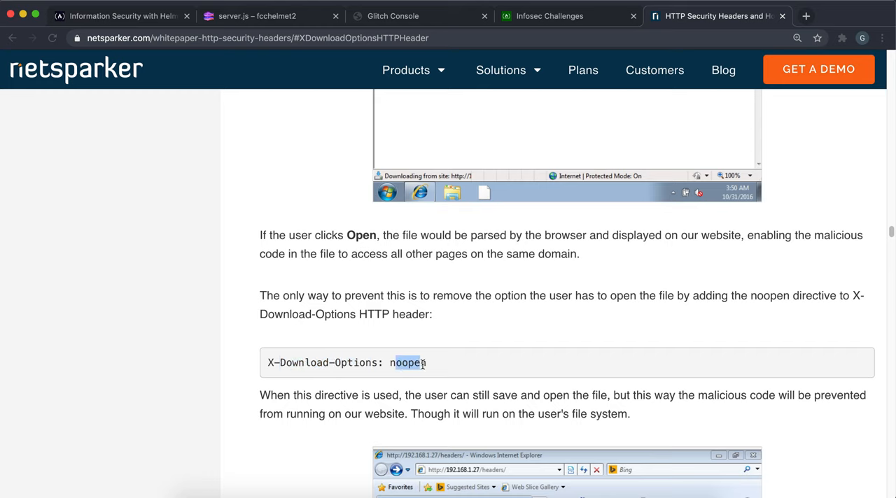
pyautogui.doubleClick(291, 363)
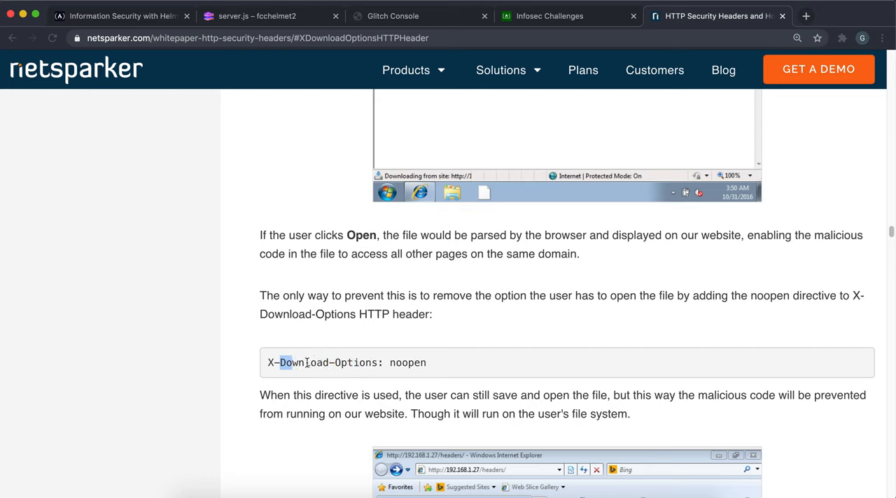
pyautogui.moveTo(280, 362); pyautogui.dragTo(383, 362)
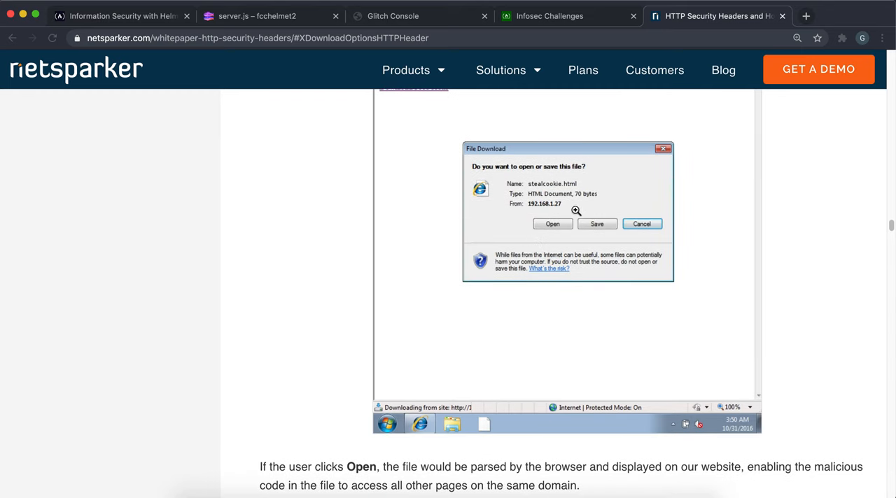
pyautogui.scroll(-3)
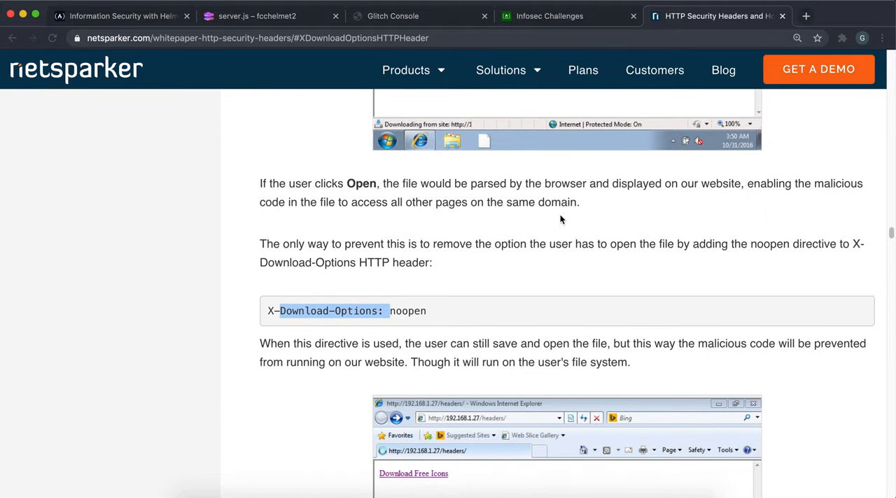
pyautogui.scroll(-3)
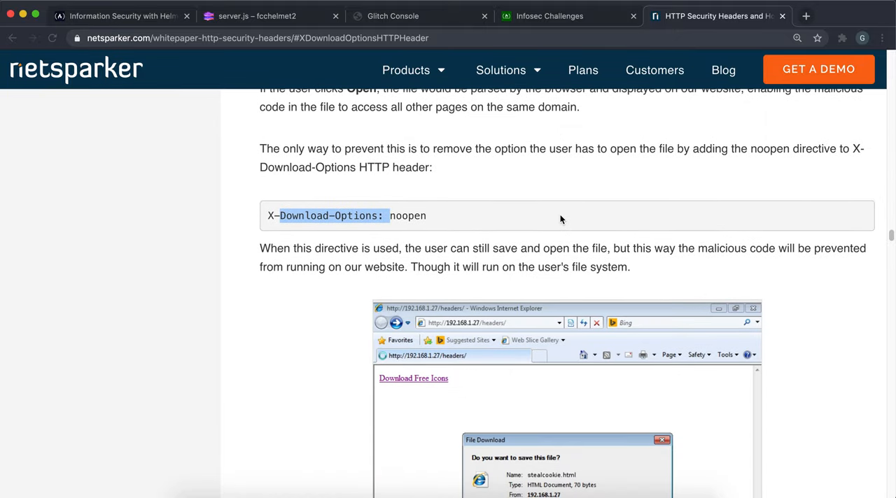
pyautogui.scroll(-3)
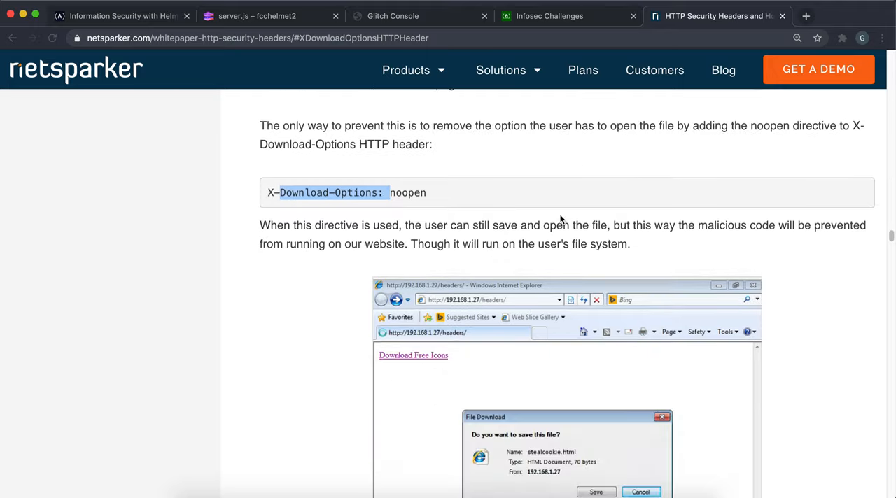
pyautogui.scroll(-3)
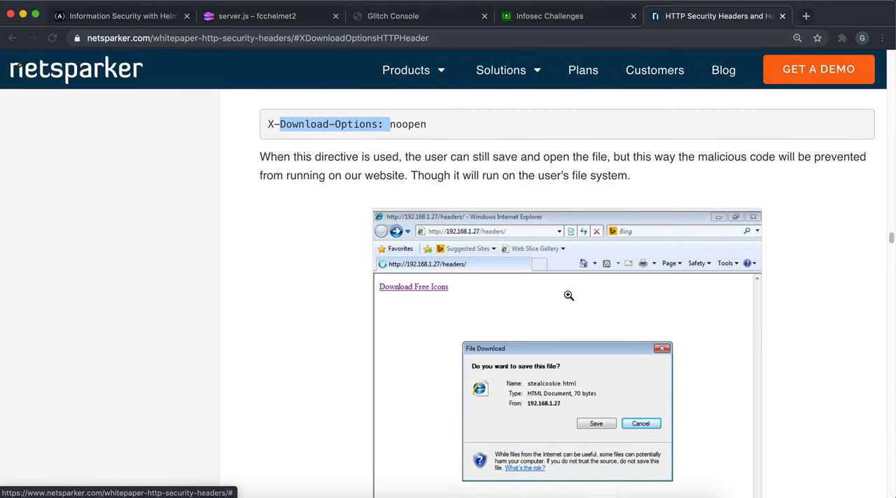
pyautogui.scroll(3)
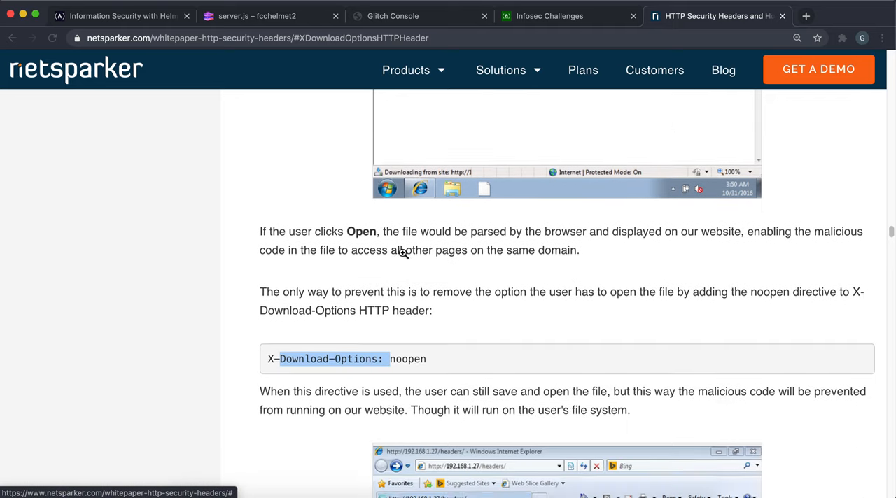
pyautogui.scroll(-3)
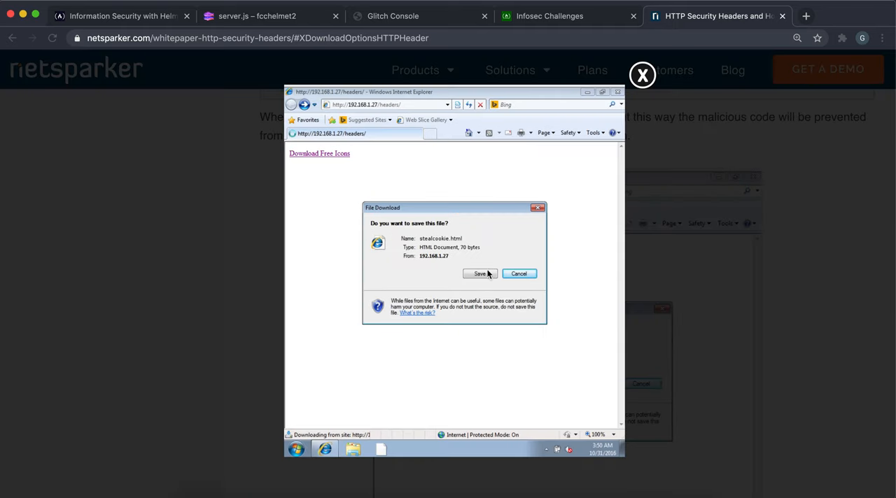
pyautogui.moveTo(482, 285)
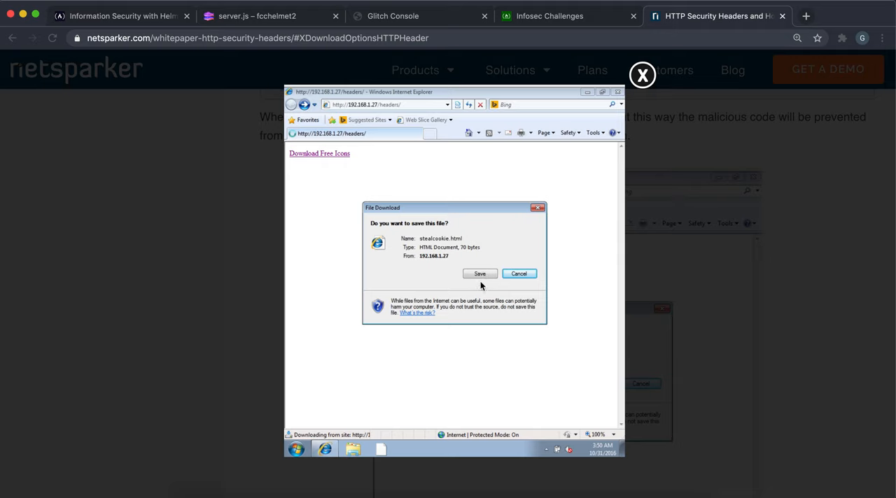
pyautogui.moveTo(483, 233)
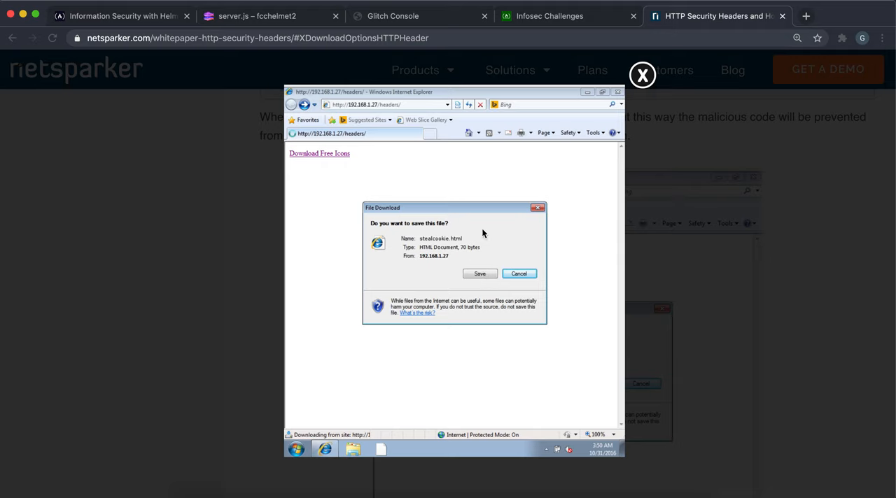
pyautogui.moveTo(672, 112)
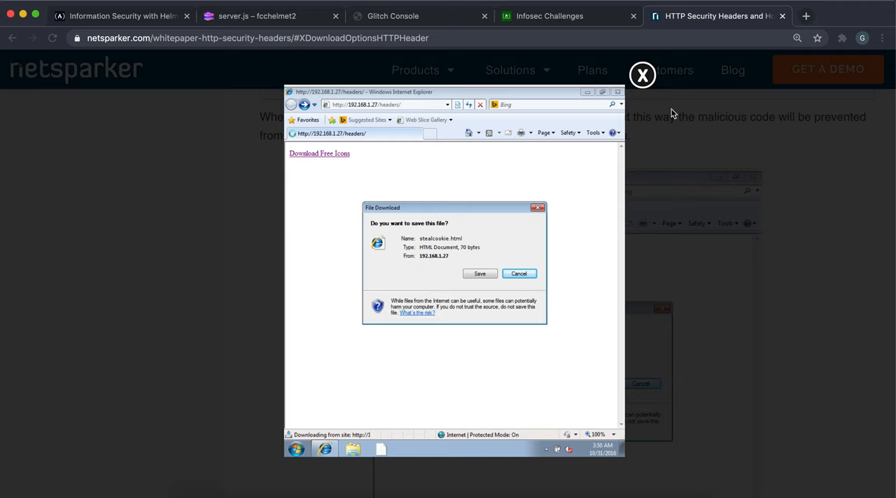
pyautogui.moveTo(574, 316)
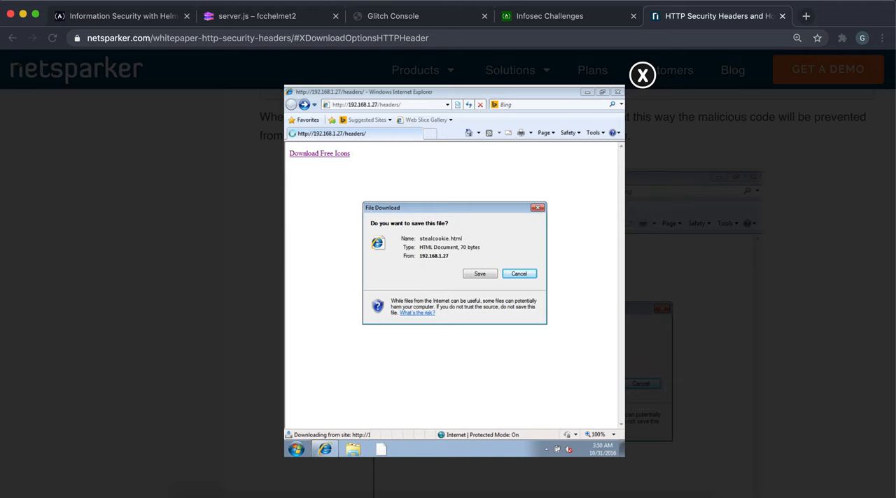
pyautogui.moveTo(642, 74)
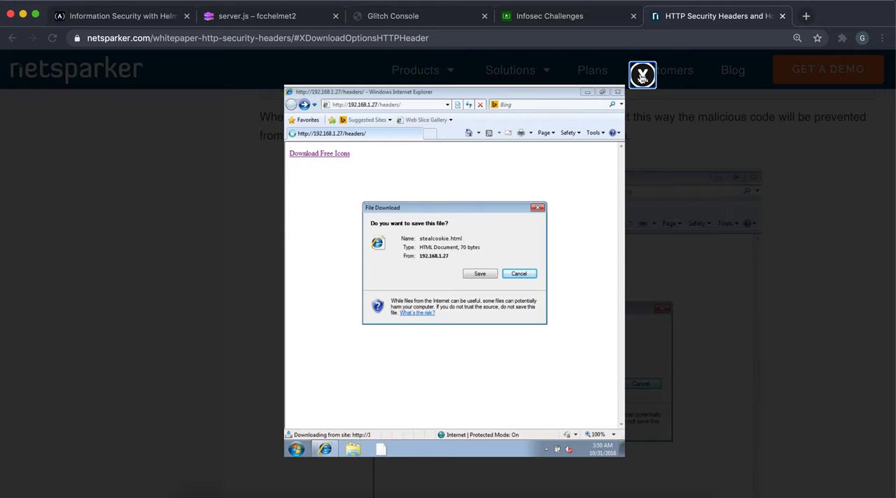
pyautogui.scroll(-3)
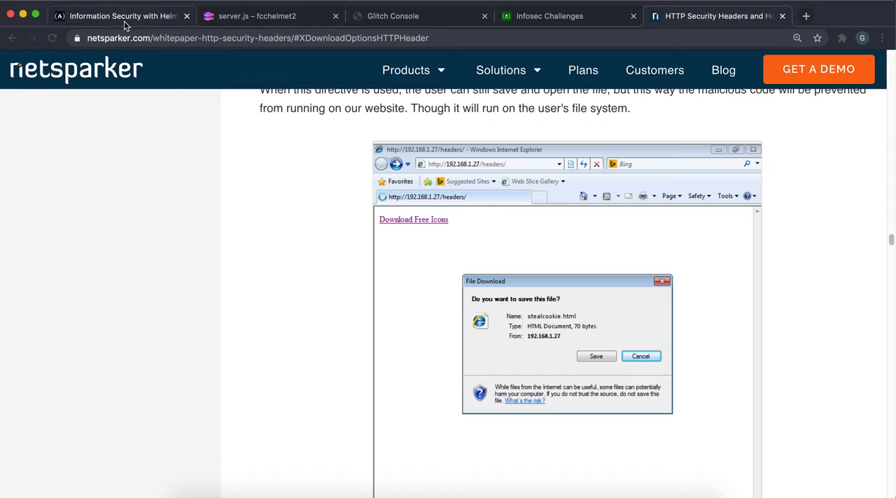
# Step: Open package.json in the fcchelmet2 project and highlight the helmet ^2.3.0 dependency
pyautogui.click(262, 16)
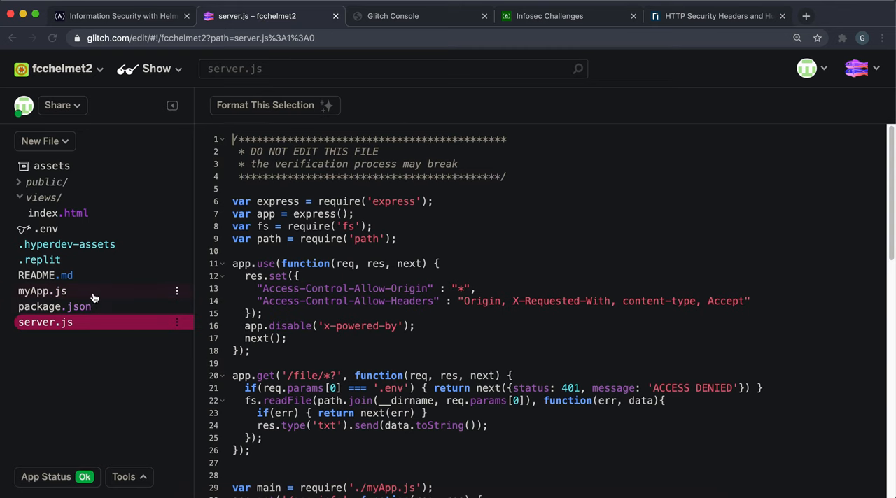
pyautogui.click(42, 291)
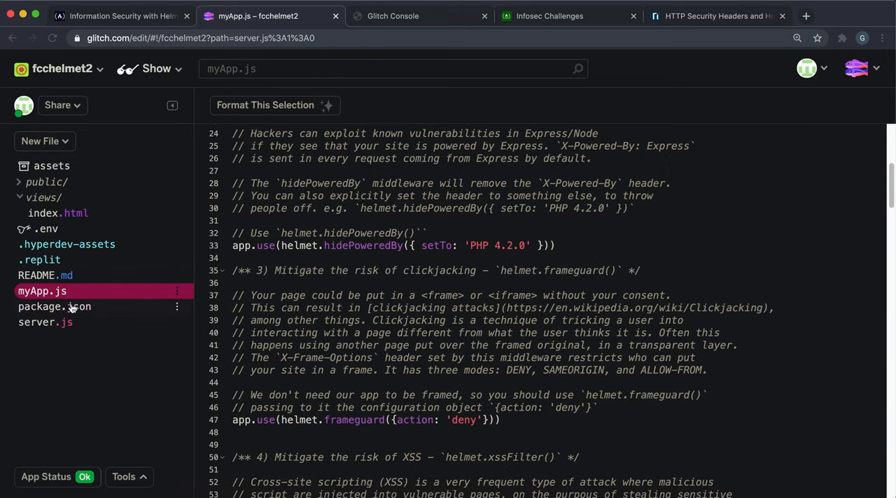
pyautogui.click(54, 306)
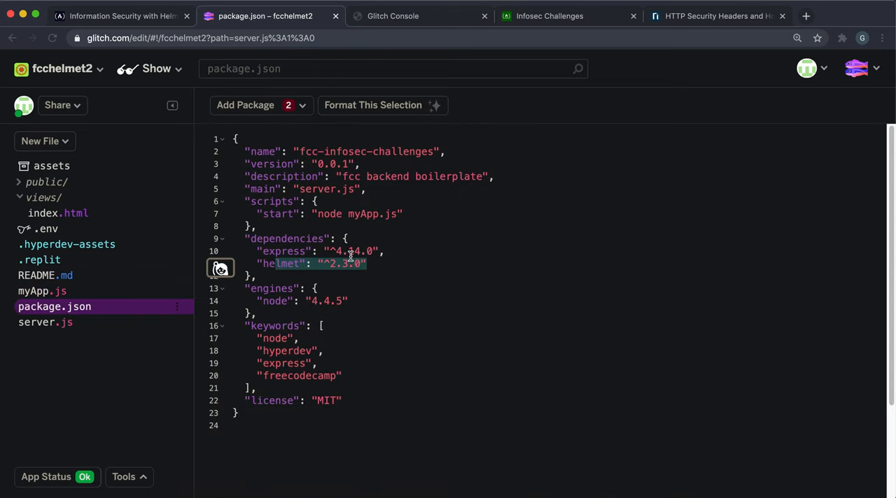
pyautogui.click(124, 477)
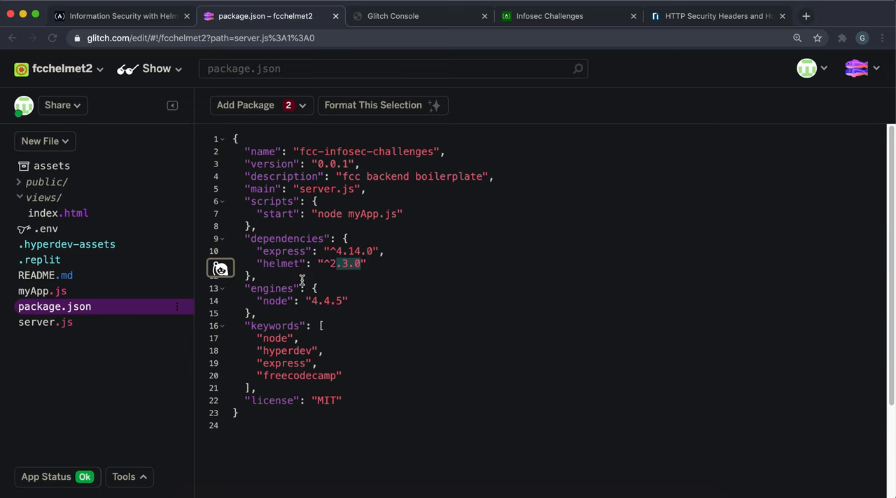
pyautogui.moveTo(120, 132)
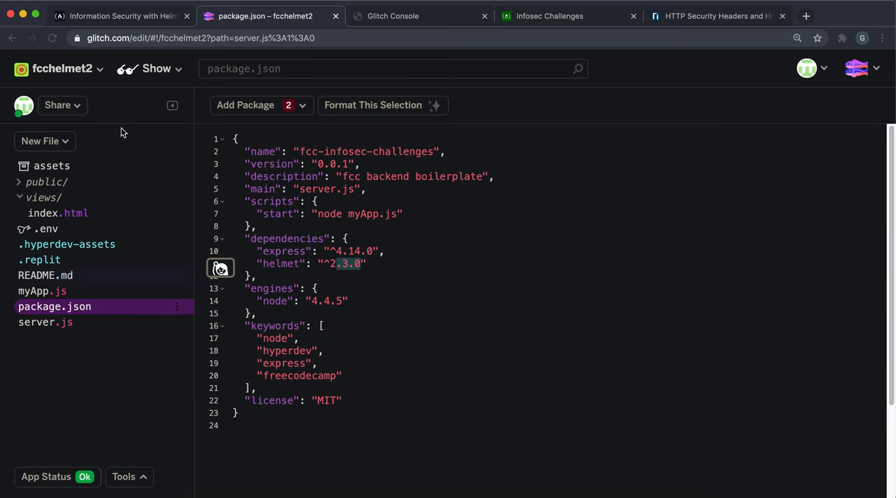
# Step: Review the freeCodeCamp challenge page, then scroll through myApp.js in Glitch
pyautogui.click(112, 16)
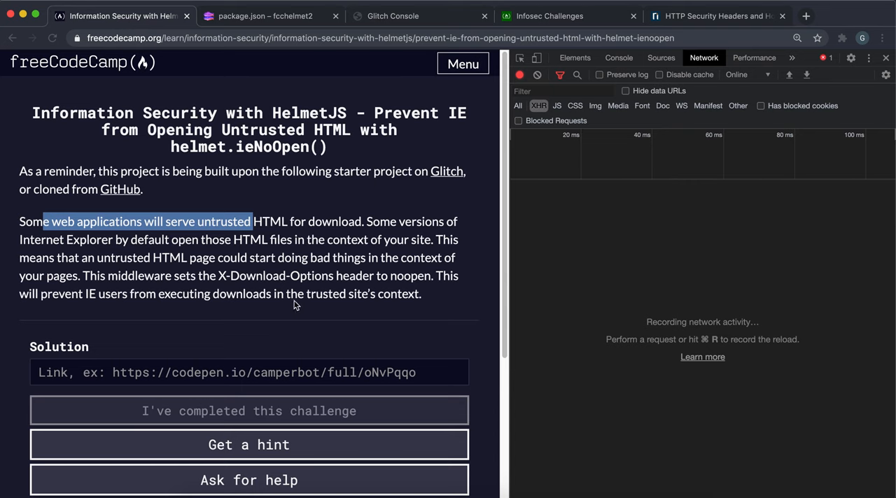
pyautogui.scroll(-3)
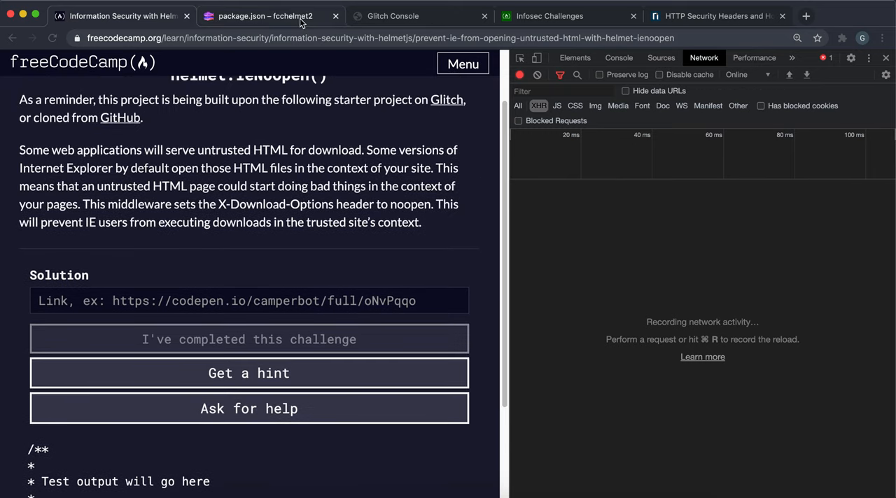
pyautogui.click(261, 15)
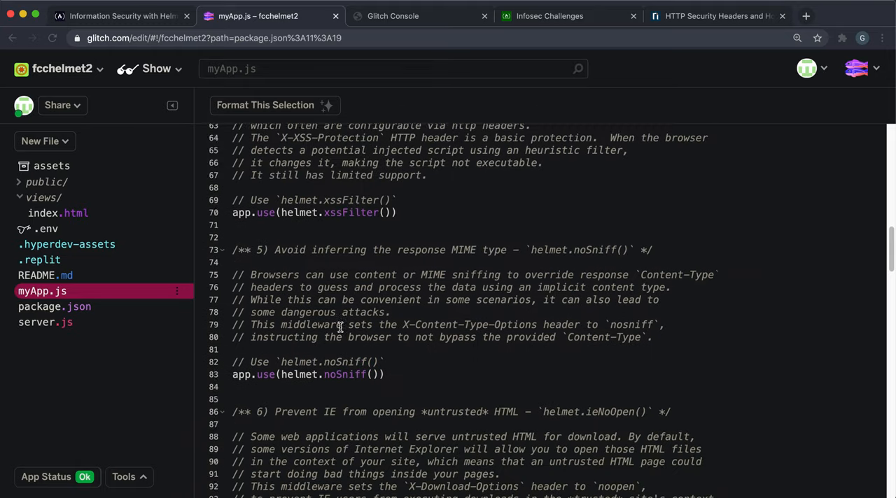
pyautogui.scroll(-3)
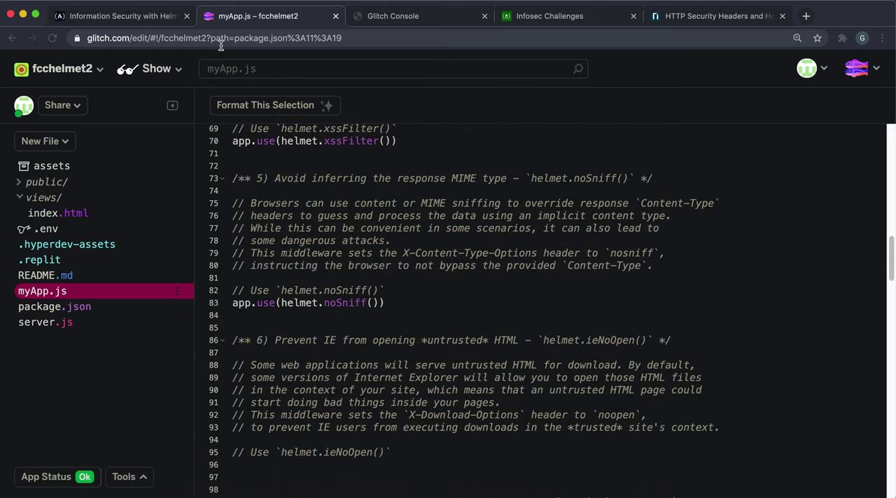
# Step: Compare the ieNoOpen challenge with the security headers article, then return to myApp.js
pyautogui.click(119, 15)
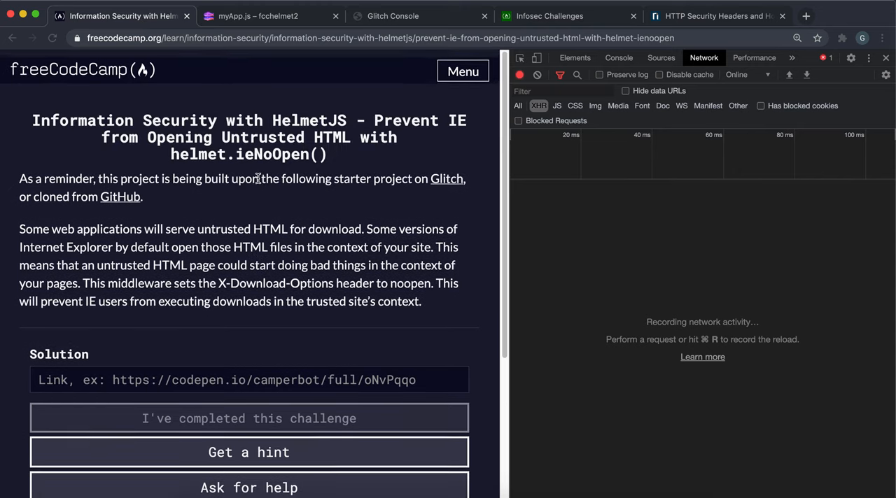
pyautogui.click(727, 16)
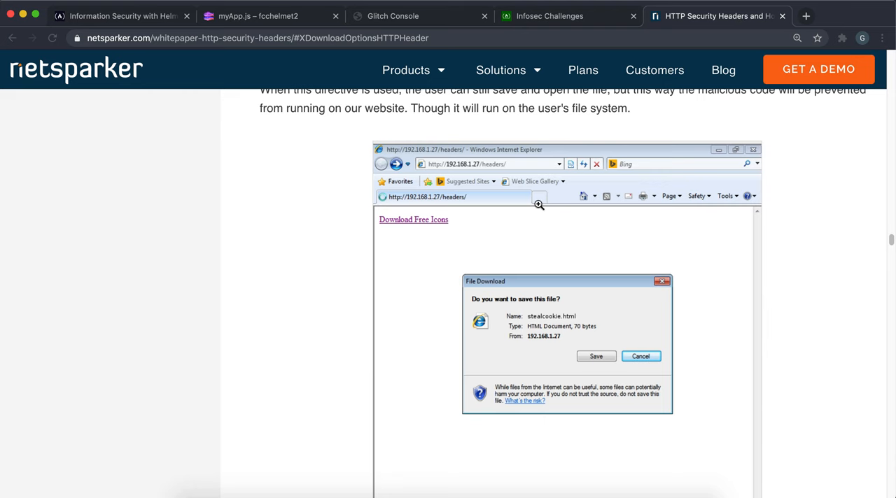
pyautogui.click(123, 16)
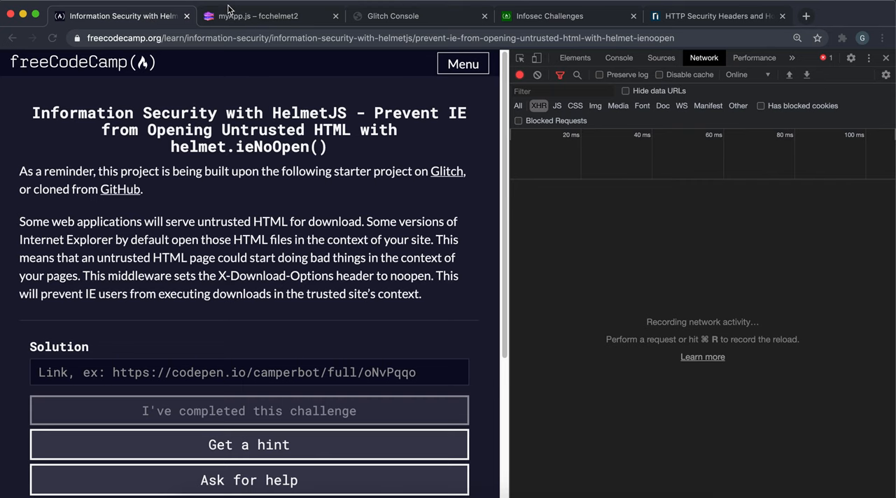
pyautogui.click(272, 16)
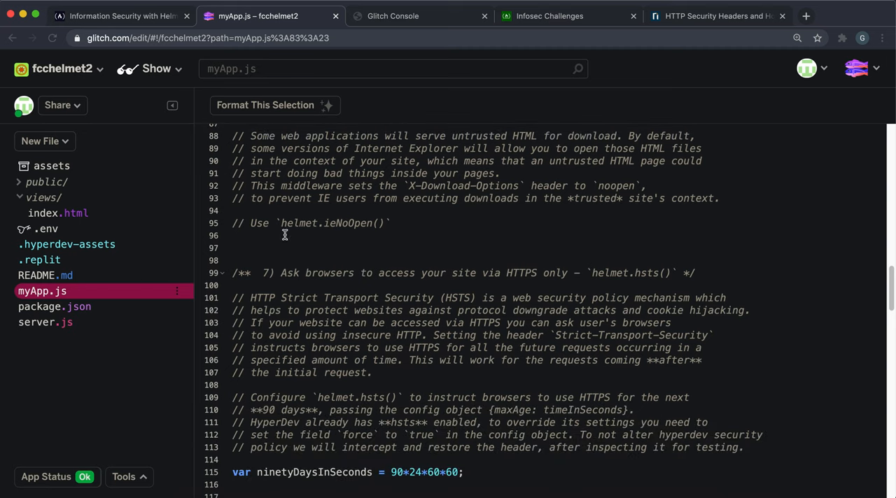
# Step: Add app.use(helmet.ieNoOpen()) under the ieNoOpen comment in myApp.js
pyautogui.write('app')
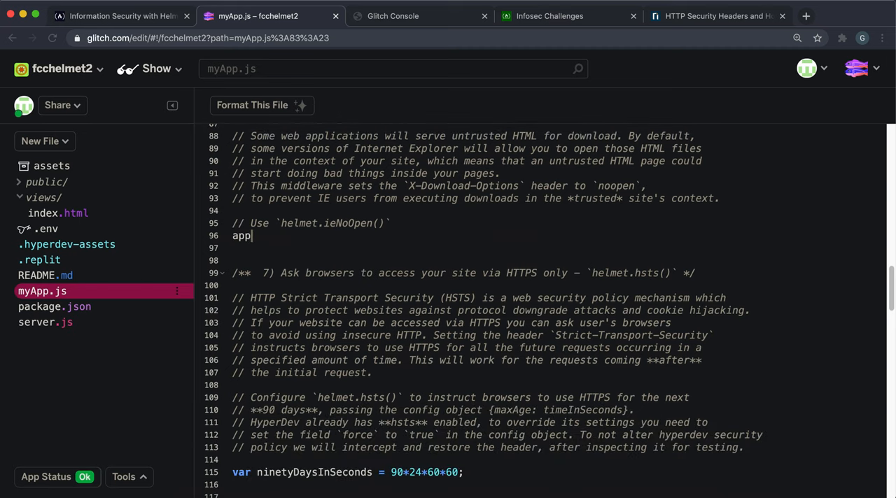
pyautogui.write('.use(helmet.ie')
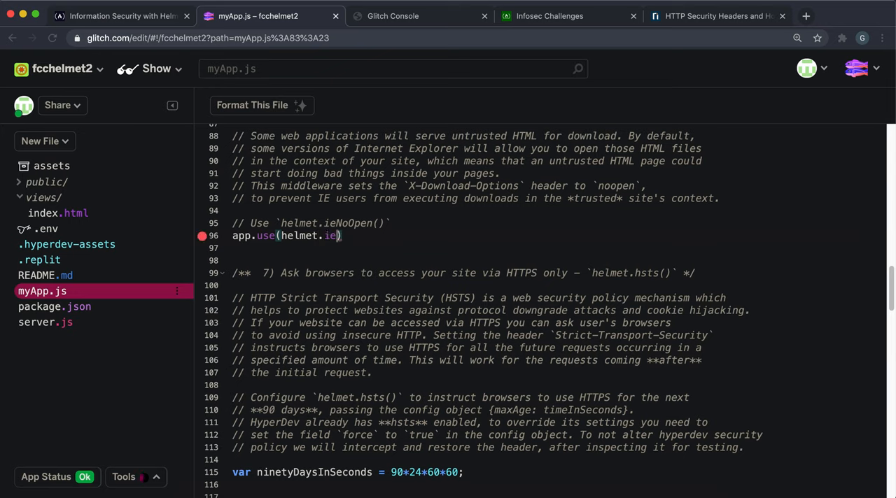
pyautogui.write('NoOpen')
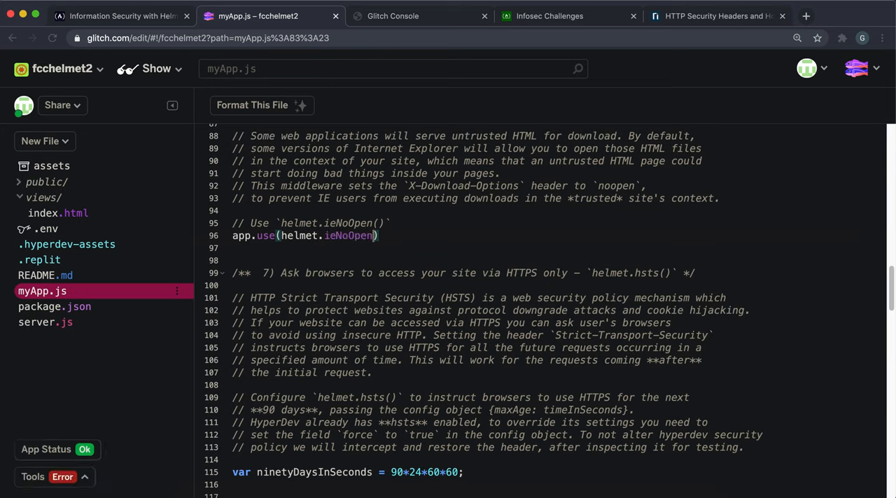
pyautogui.write('()')
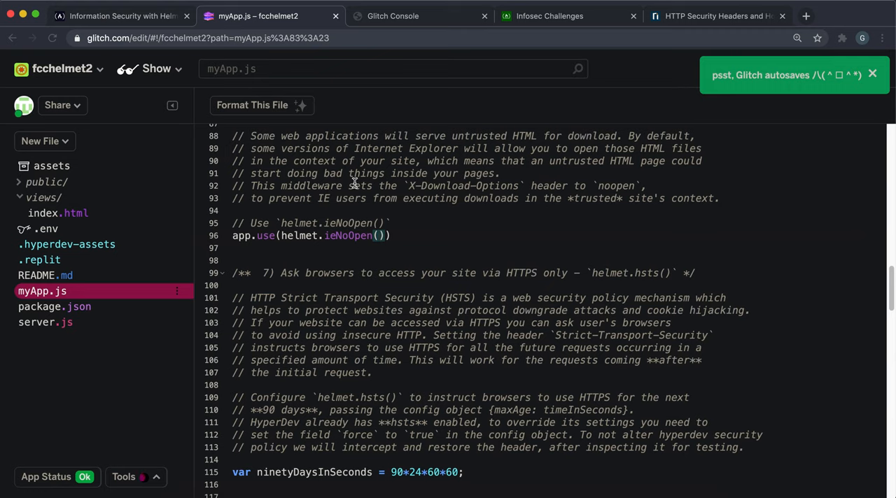
# Step: Run refresh in the Glitch console and return to the challenge page
pyautogui.click(391, 15)
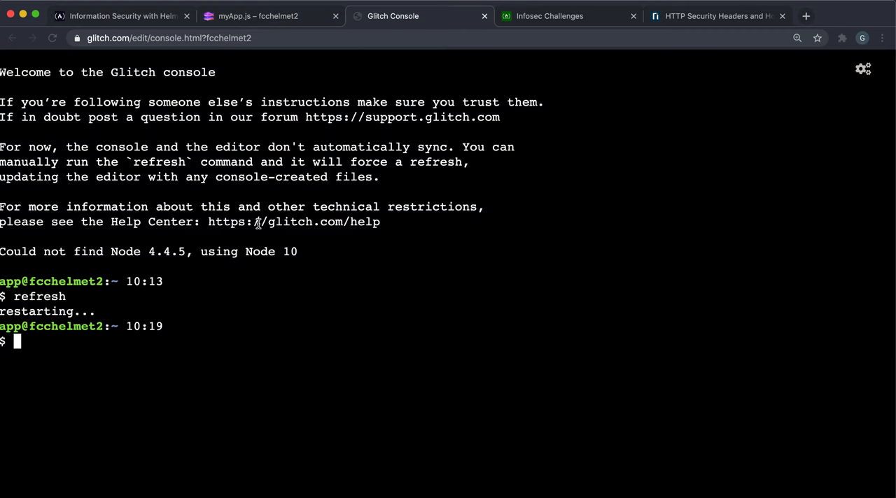
pyautogui.write('refresh')
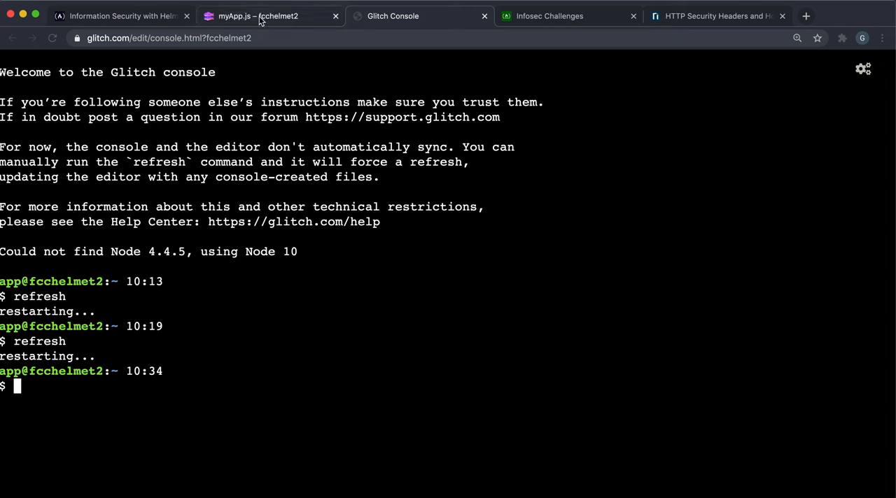
pyautogui.click(268, 16)
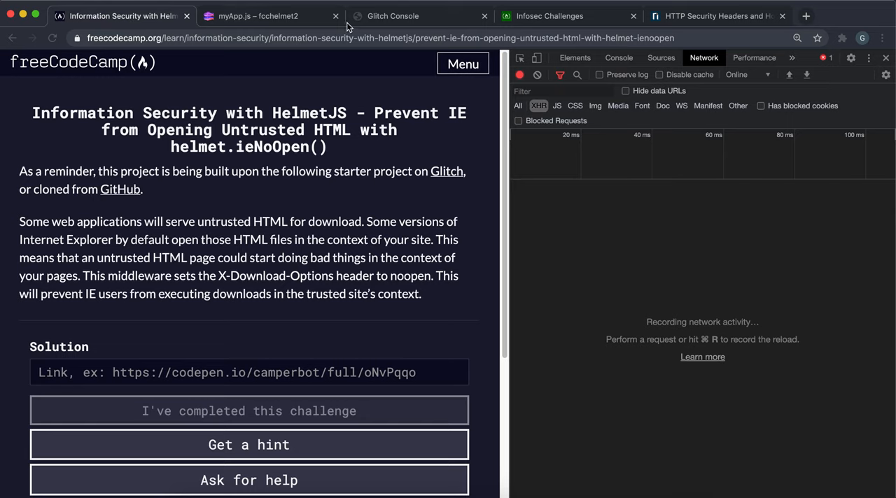
# Step: Submit the ieNoOpen solution and confirm app-info returns x-download-options: noopen
pyautogui.click(547, 16)
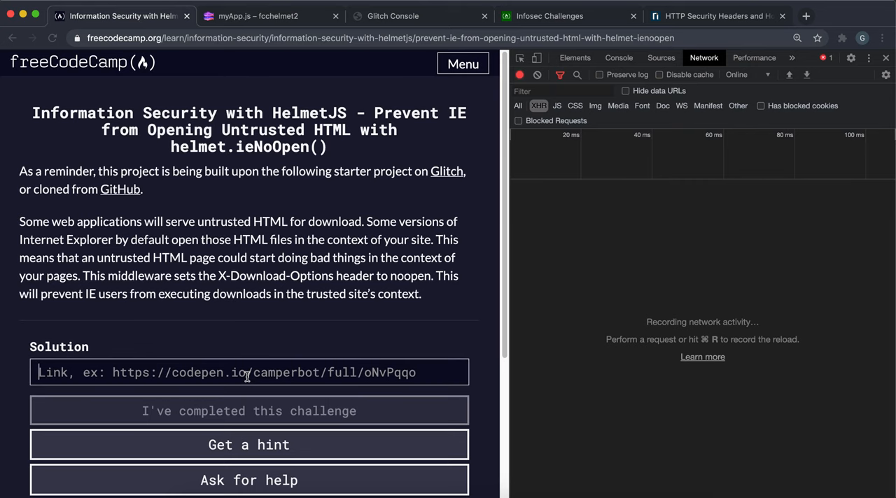
pyautogui.click(248, 411)
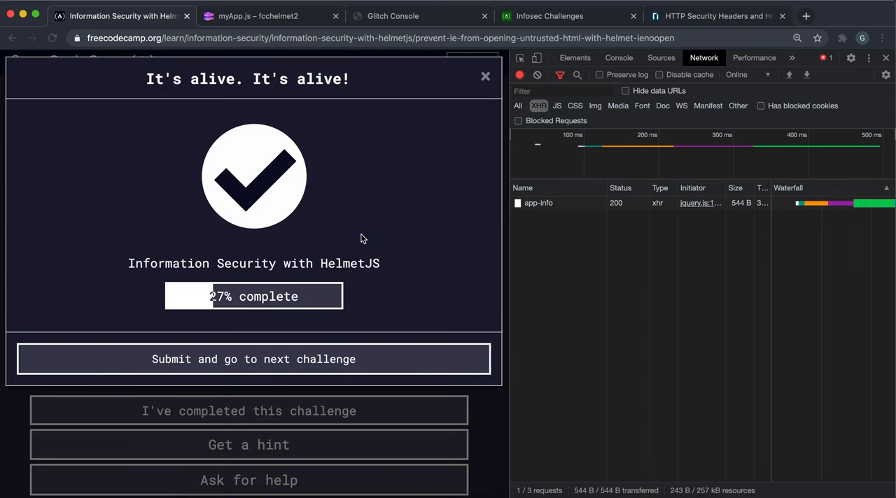
pyautogui.click(538, 203)
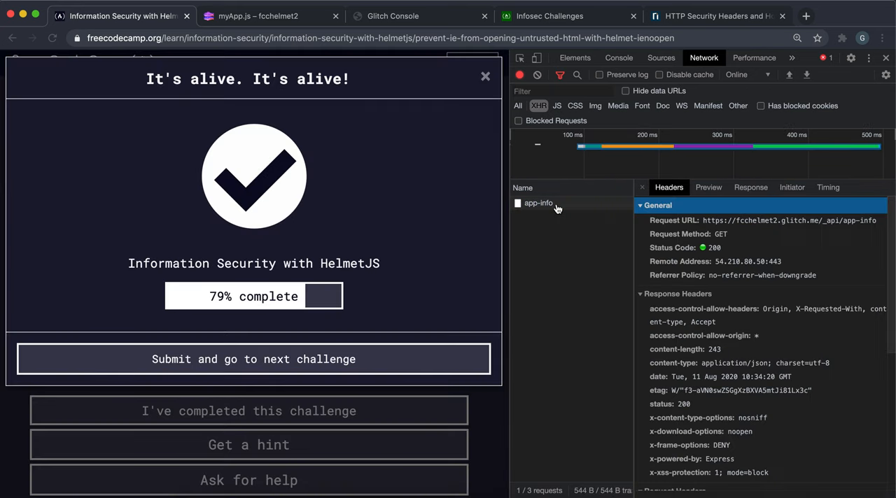
pyautogui.moveTo(756, 385)
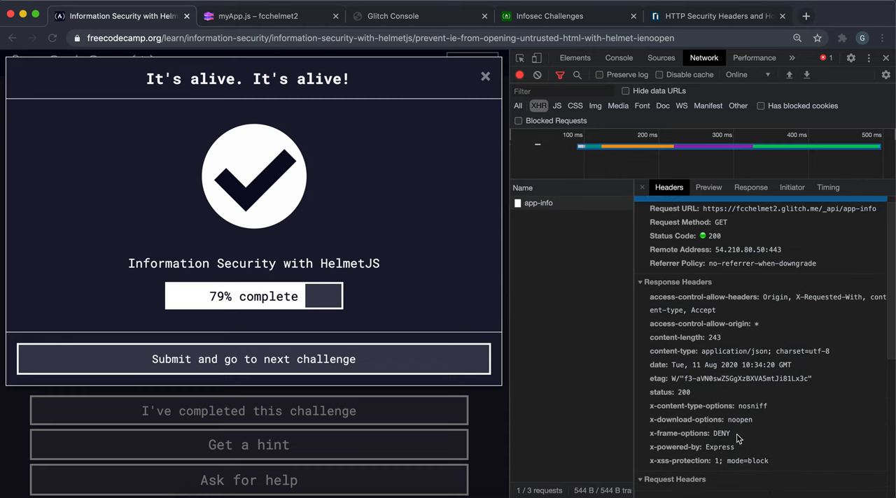
pyautogui.moveTo(686, 357)
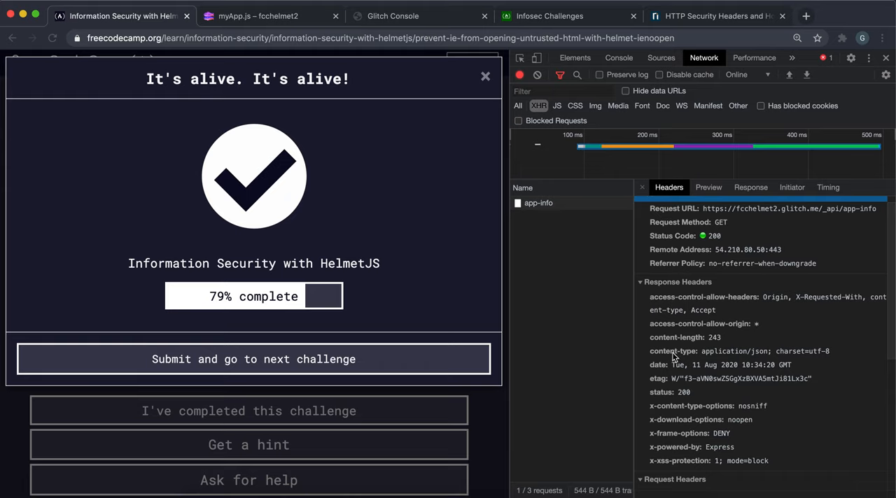
pyautogui.moveTo(721, 381)
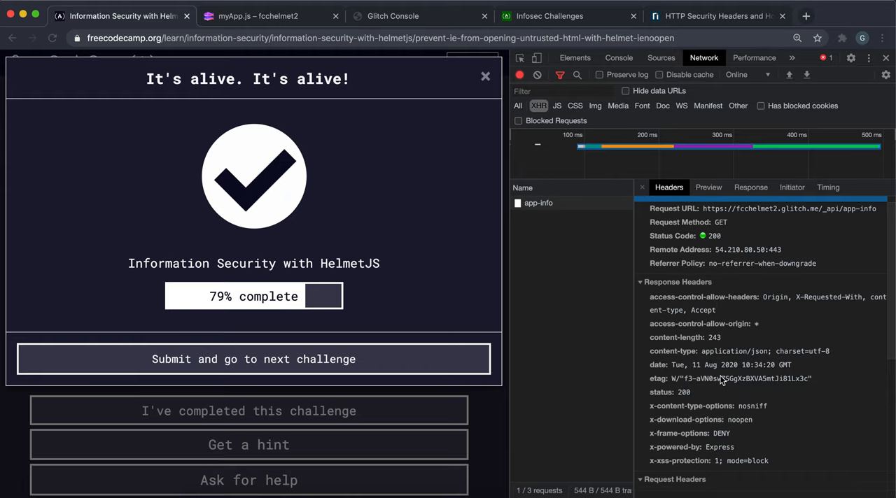
pyautogui.moveTo(777, 180)
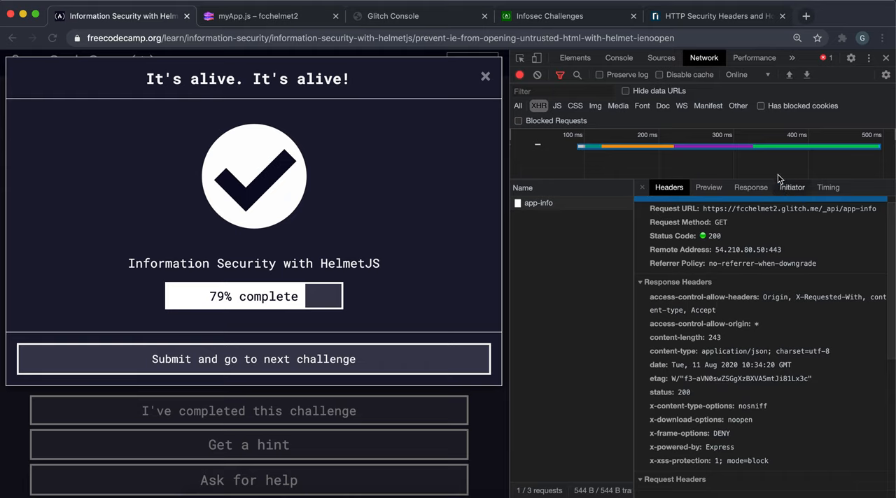
pyautogui.click(718, 15)
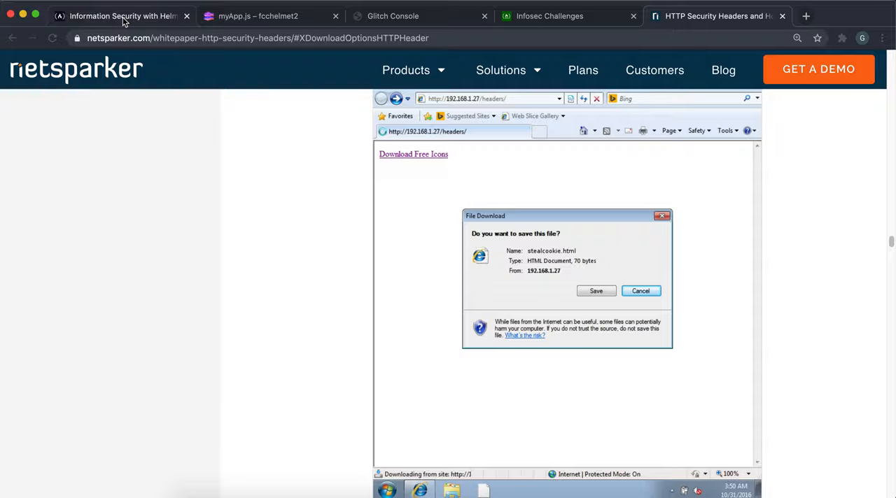
pyautogui.click(123, 15)
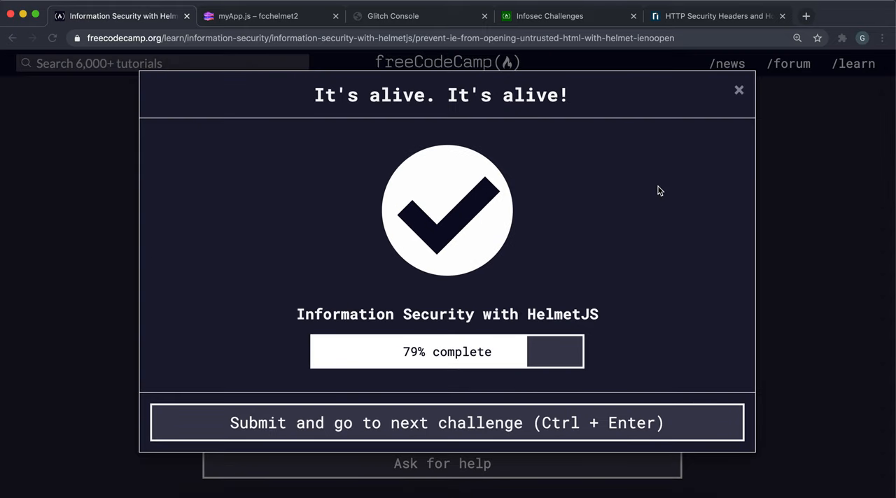
pyautogui.moveTo(391, 423)
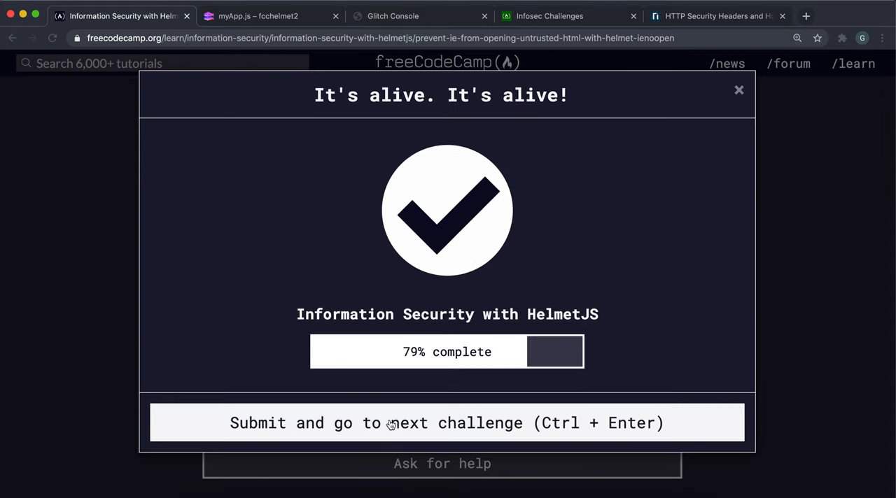